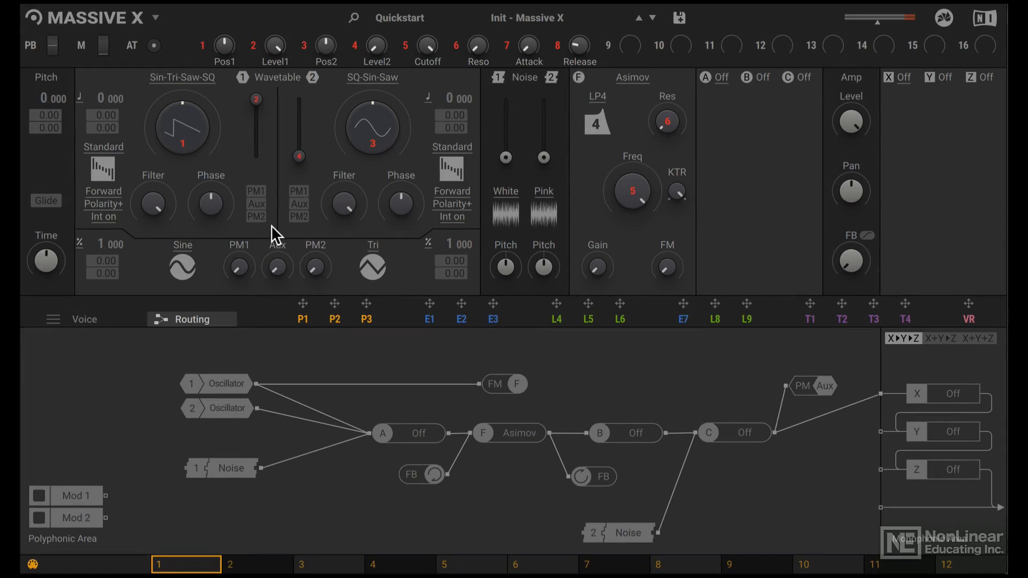
# Step: Open the preset browser on the Quickstart collection to load the Init - Massive X Blank preset
pyautogui.click(400, 17)
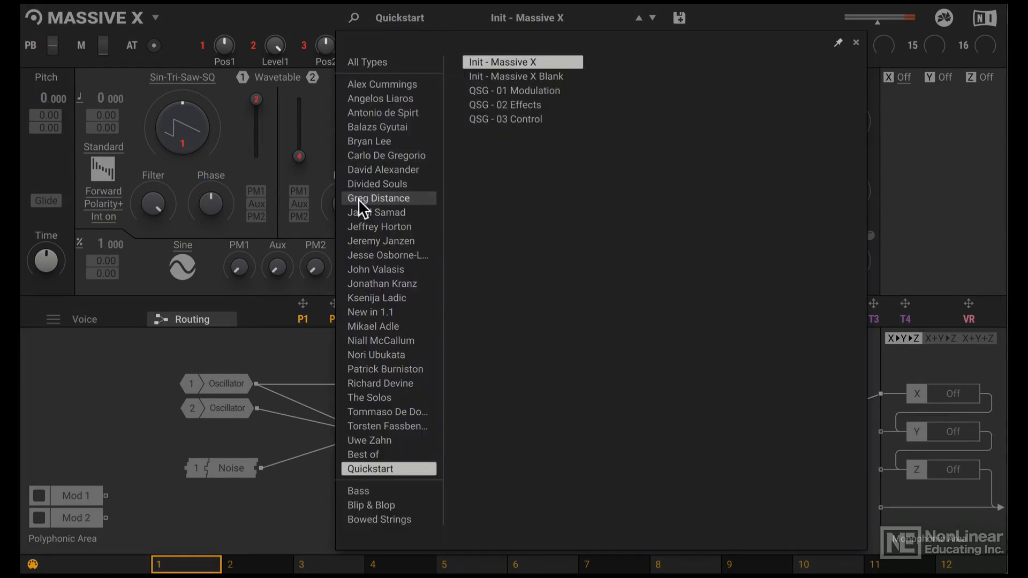
pyautogui.moveTo(518, 166)
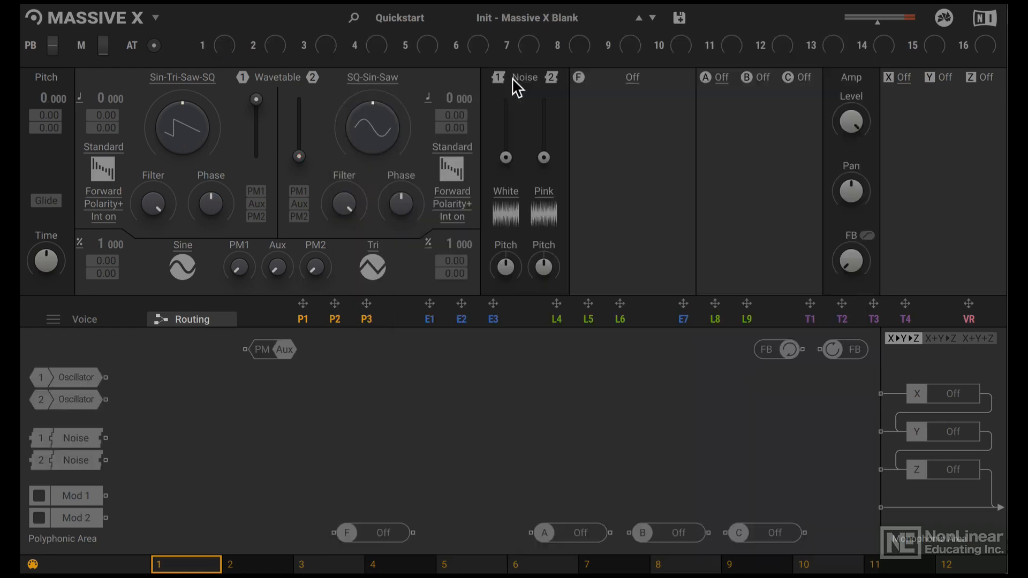
pyautogui.moveTo(355, 529)
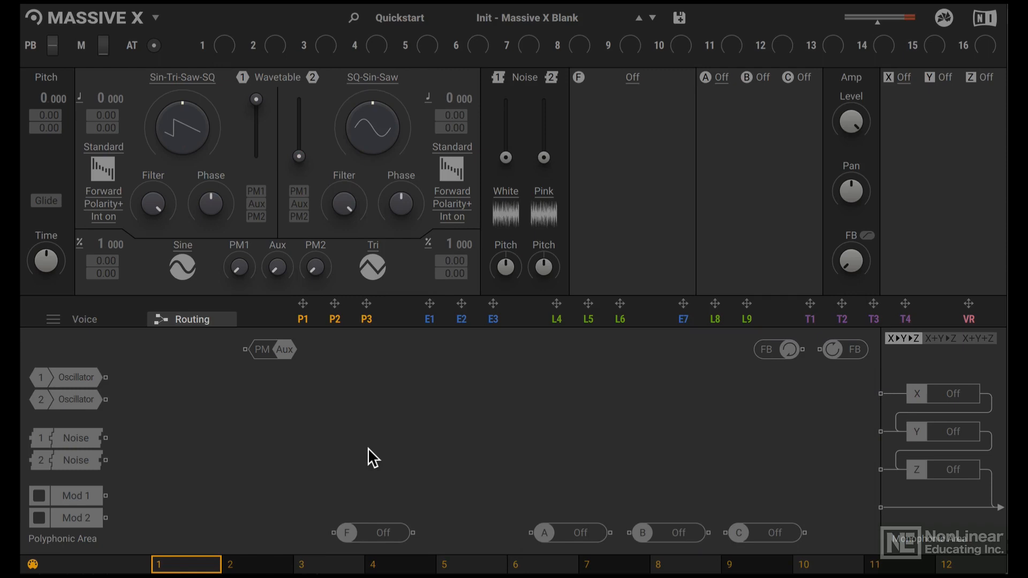
pyautogui.moveTo(192, 379)
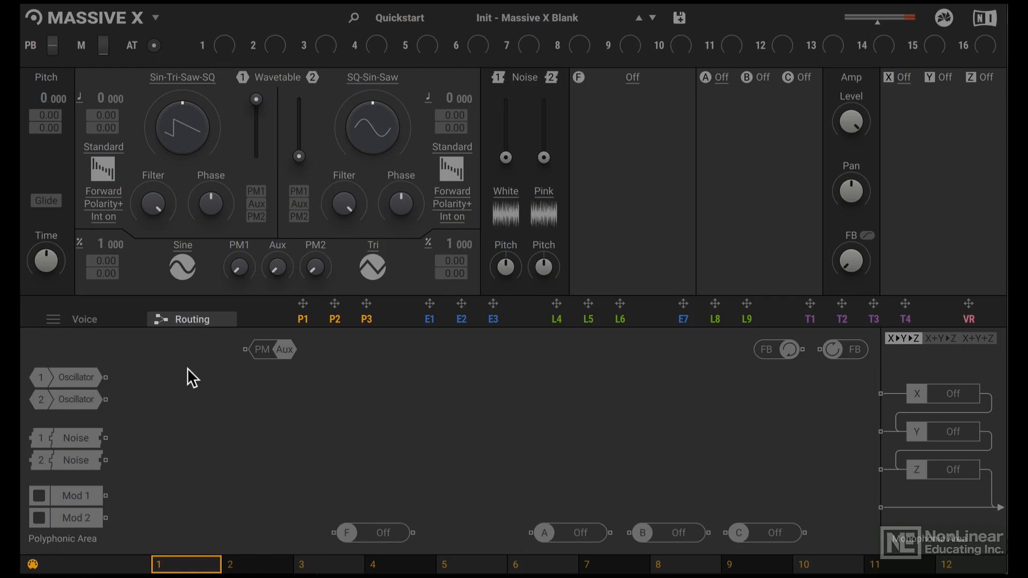
pyautogui.moveTo(871, 436)
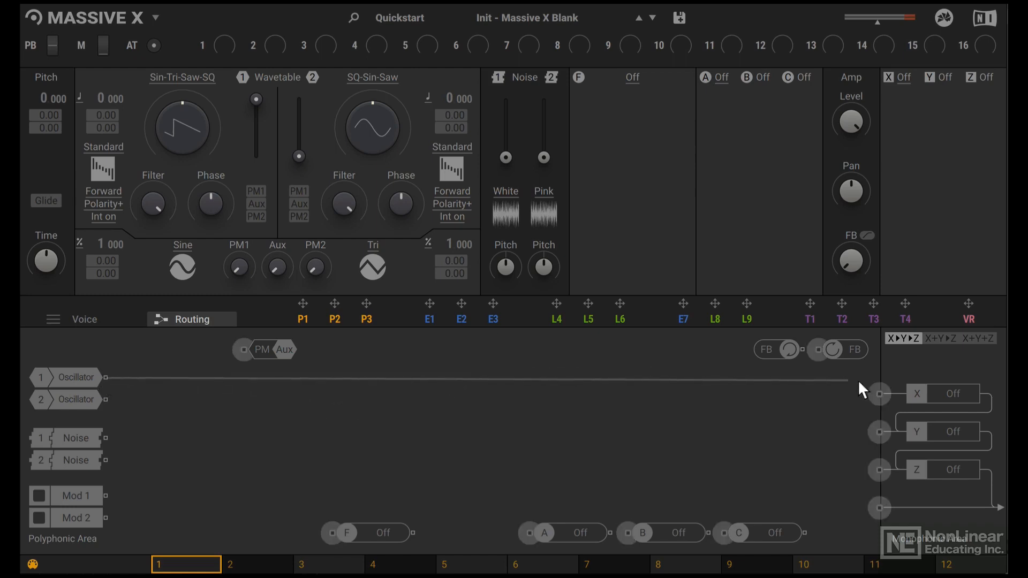
# Step: Cable Oscillator 1 directly into the X insert of the empty routing graph
pyautogui.moveTo(93, 377); pyautogui.dragTo(879, 394)
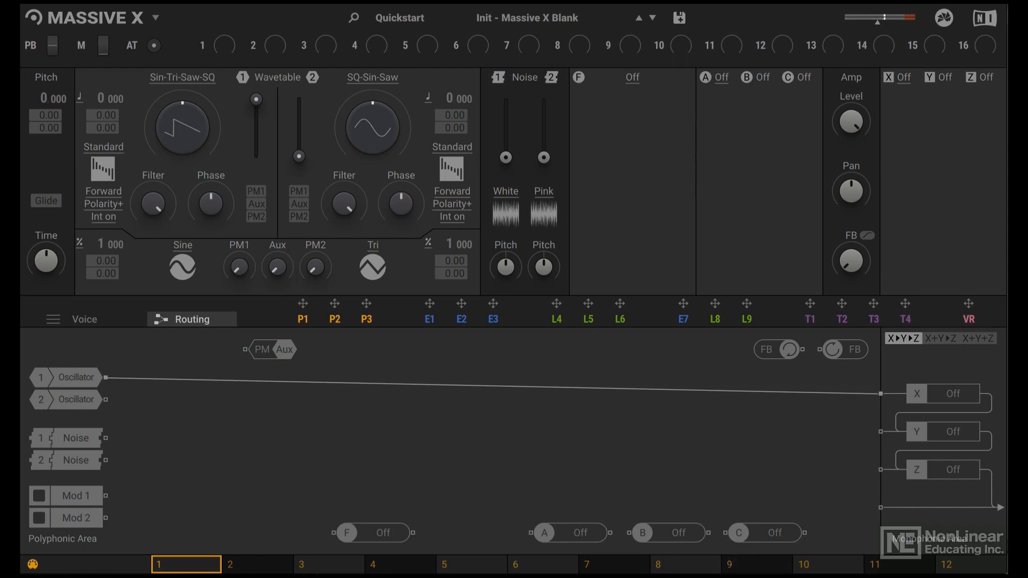
pyautogui.moveTo(191, 125)
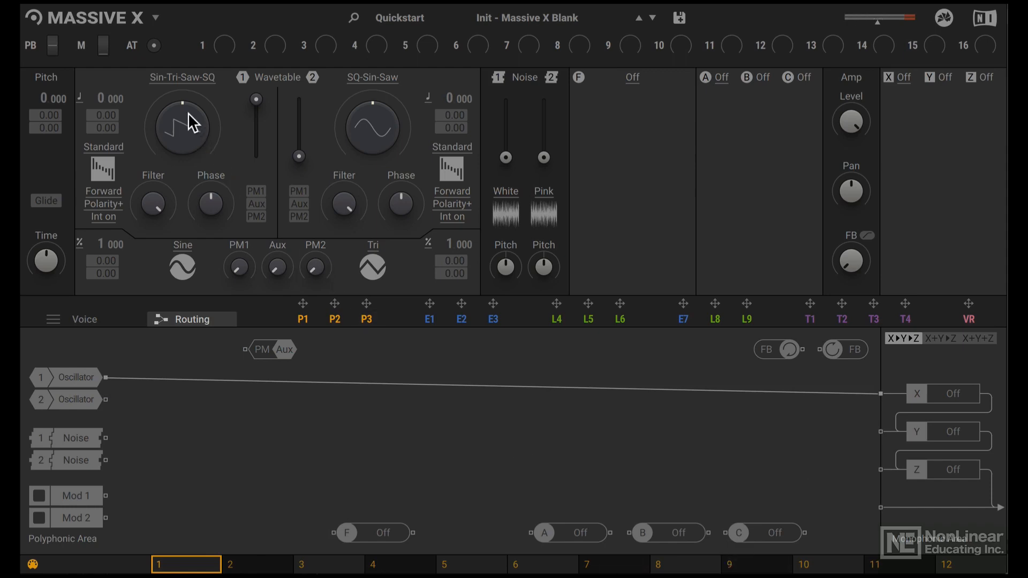
pyautogui.moveTo(182, 125)
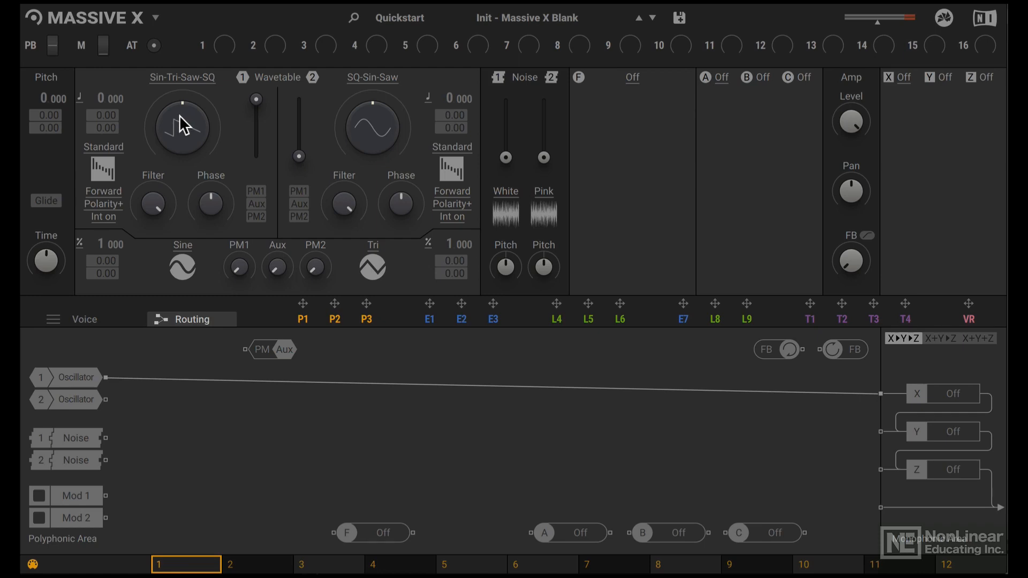
pyautogui.moveTo(185, 128)
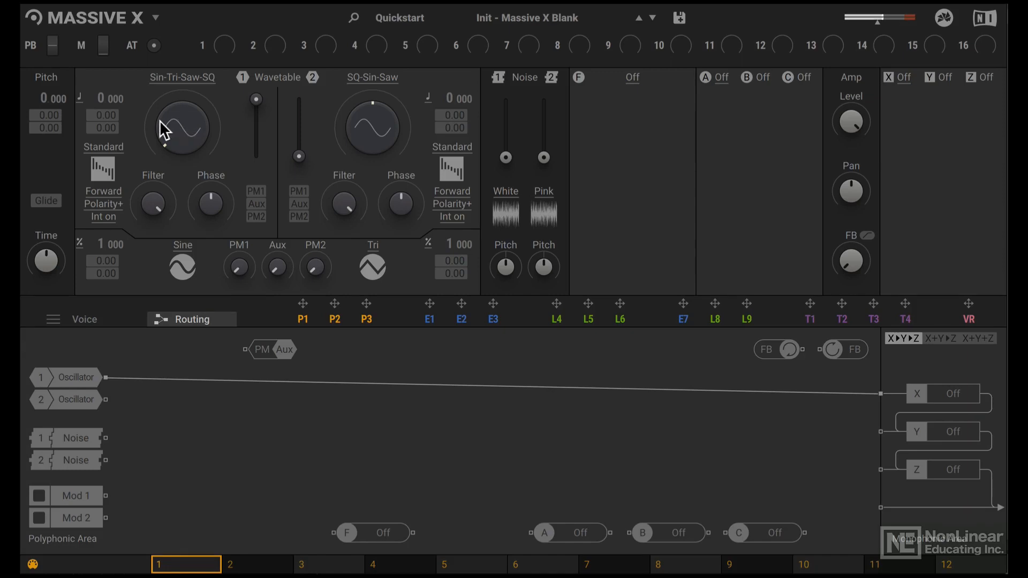
# Step: Show the Voice settings and enable Reset OSC so oscillators start at a fixed phase
pyautogui.click(84, 319)
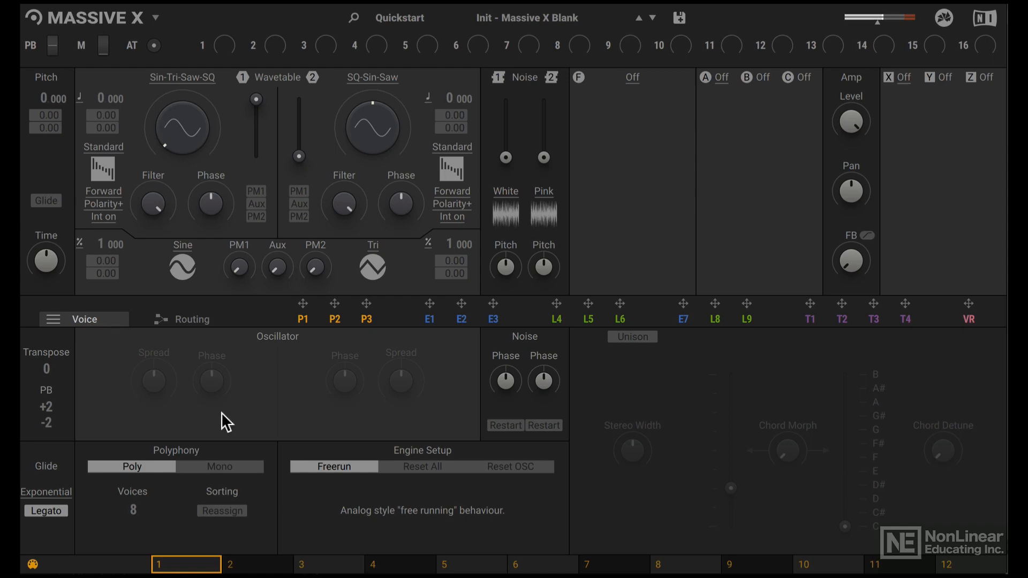
pyautogui.moveTo(372, 503)
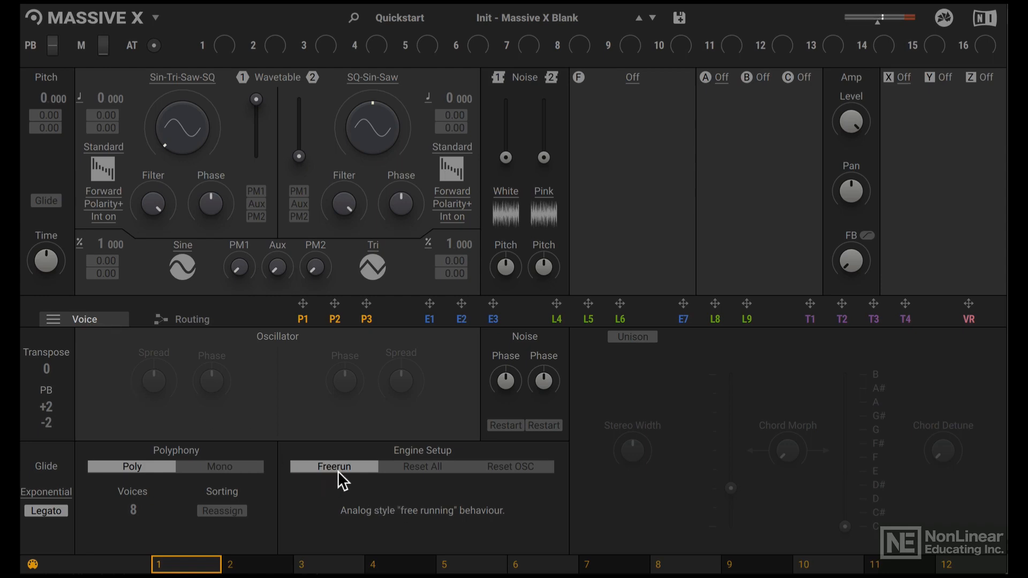
pyautogui.click(509, 467)
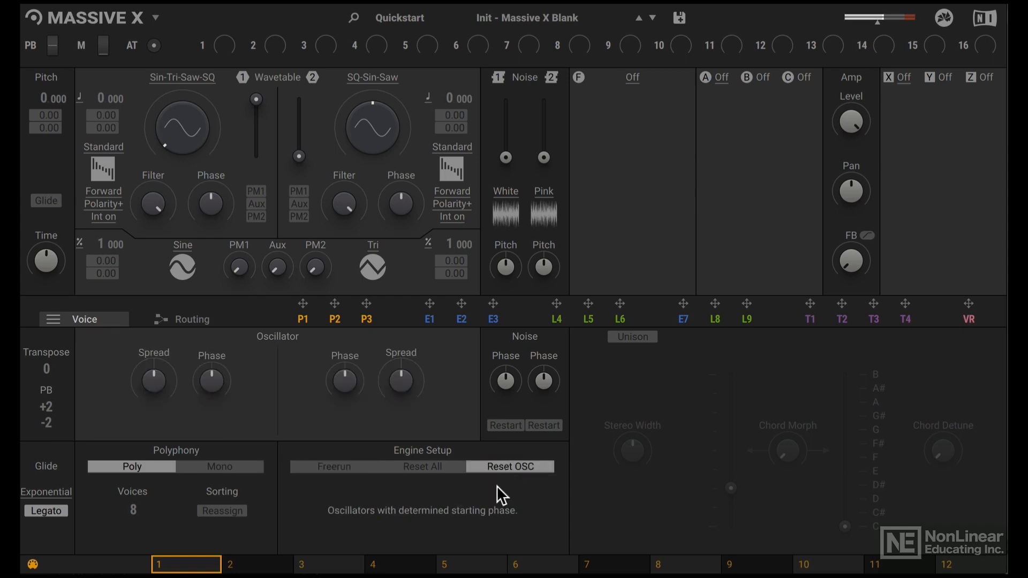
pyautogui.moveTo(476, 541)
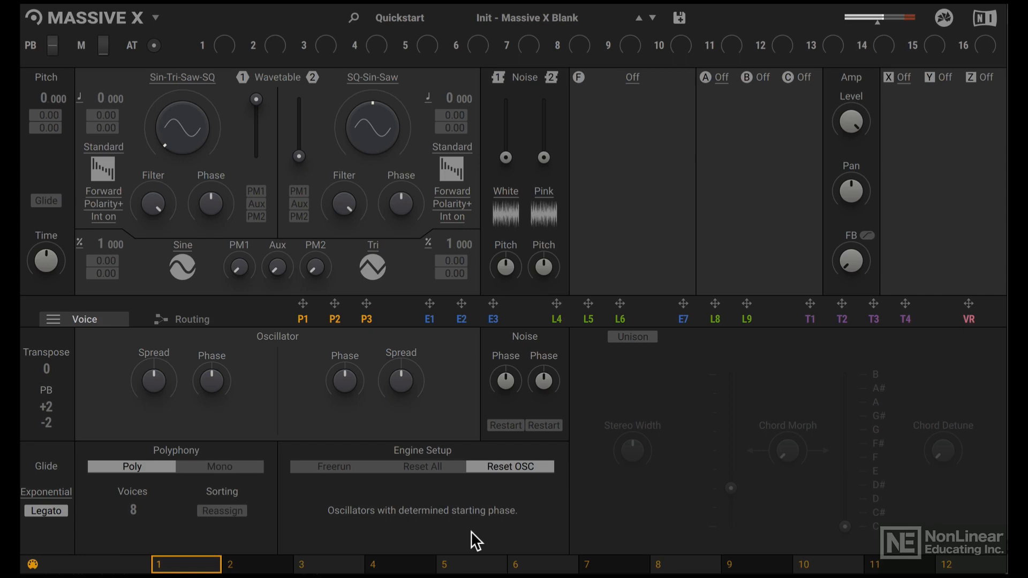
pyautogui.click(430, 319)
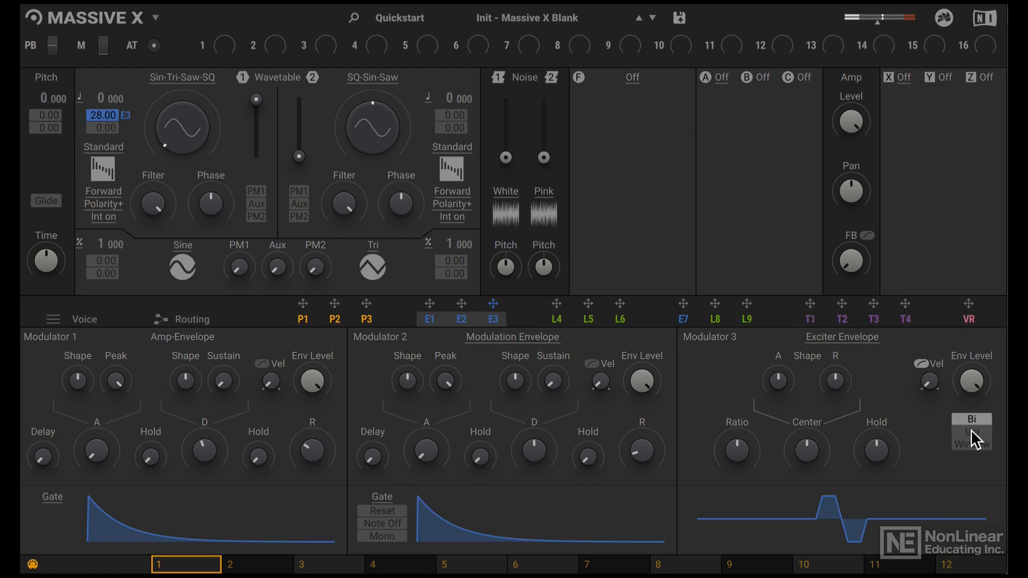
# Step: Make exciter envelope E3 unipolar while it modulates oscillator 1 pitch by 28
pyautogui.click(971, 432)
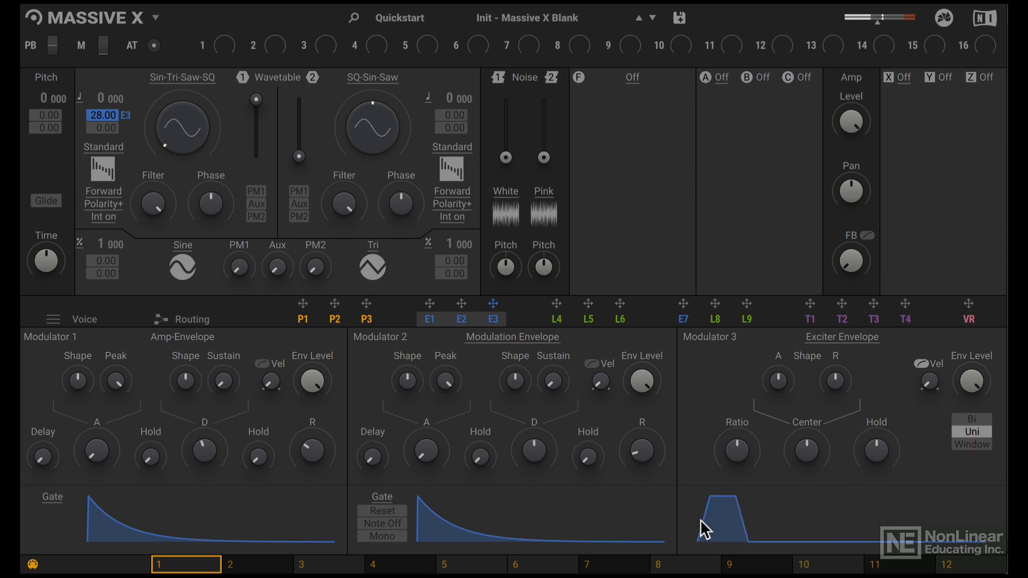
pyautogui.moveTo(759, 465)
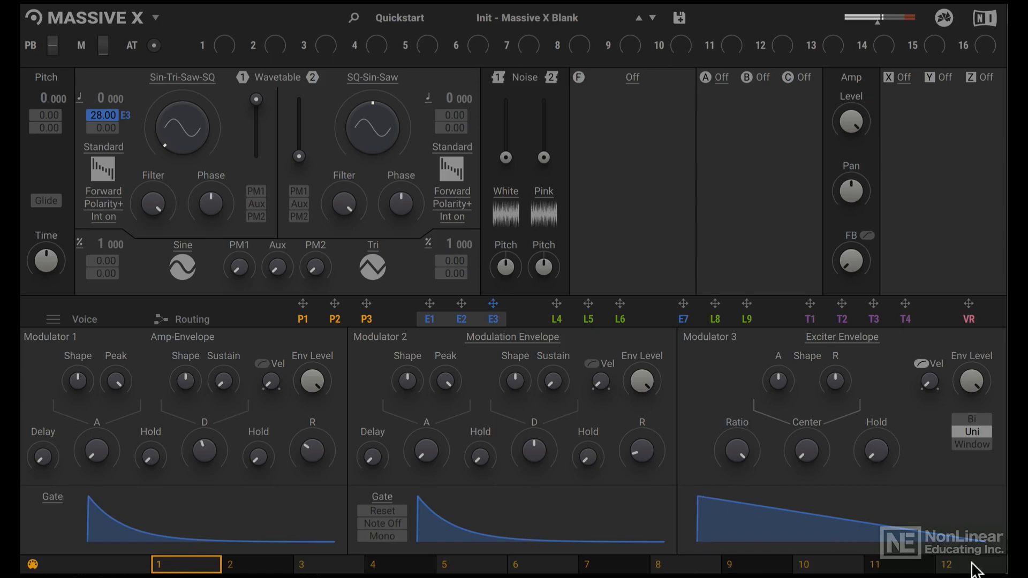
pyautogui.moveTo(703, 477)
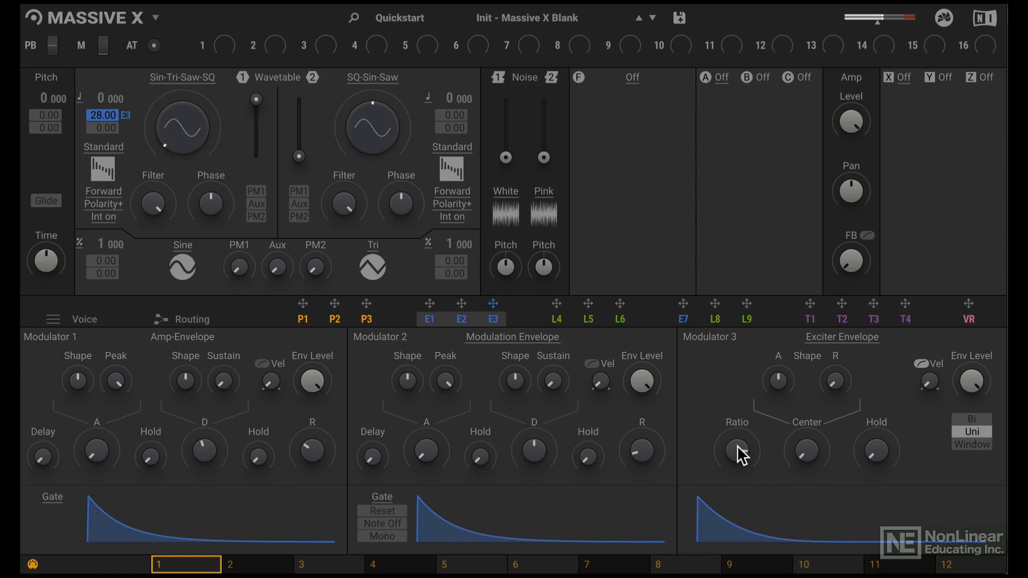
pyautogui.moveTo(237, 350)
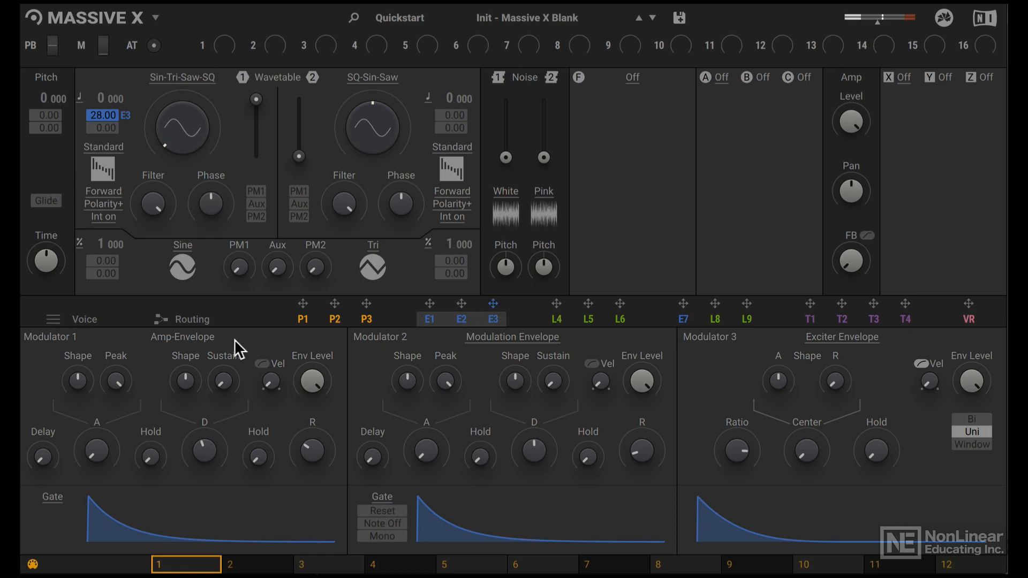
# Step: Load Distortion into insert slot A after oscillator 1 in the Routing view
pyautogui.click(191, 320)
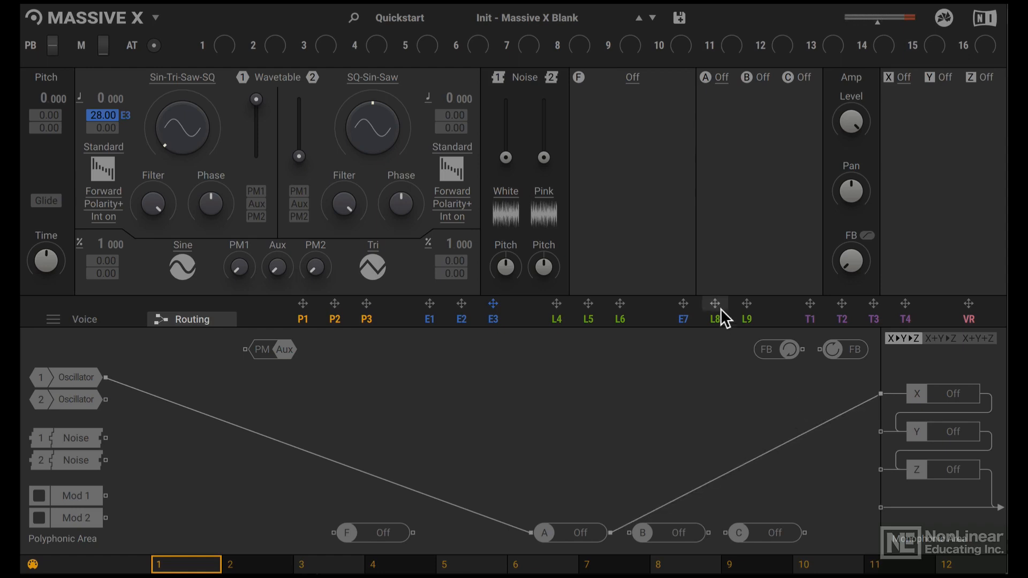
pyautogui.click(719, 78)
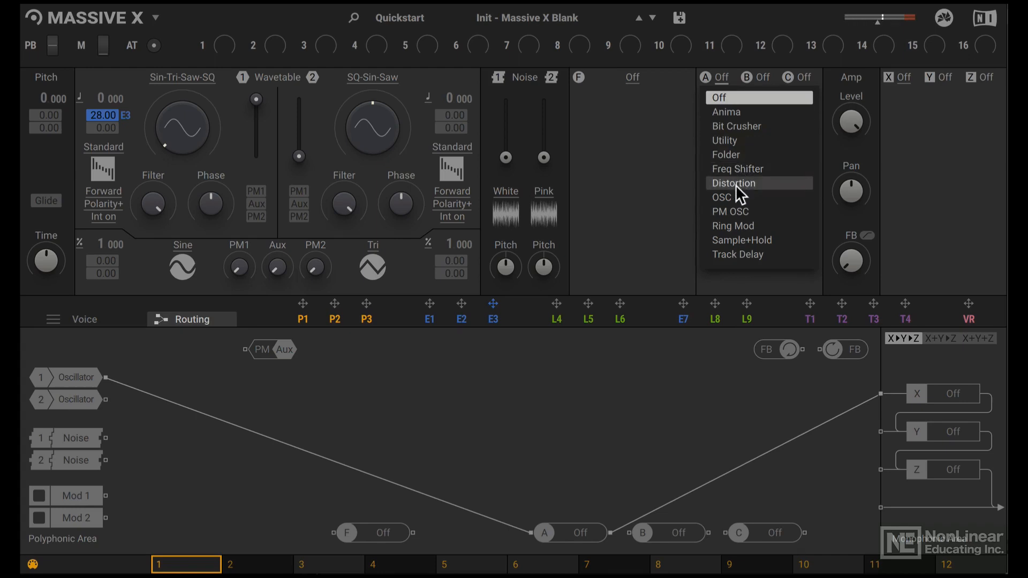
pyautogui.click(733, 184)
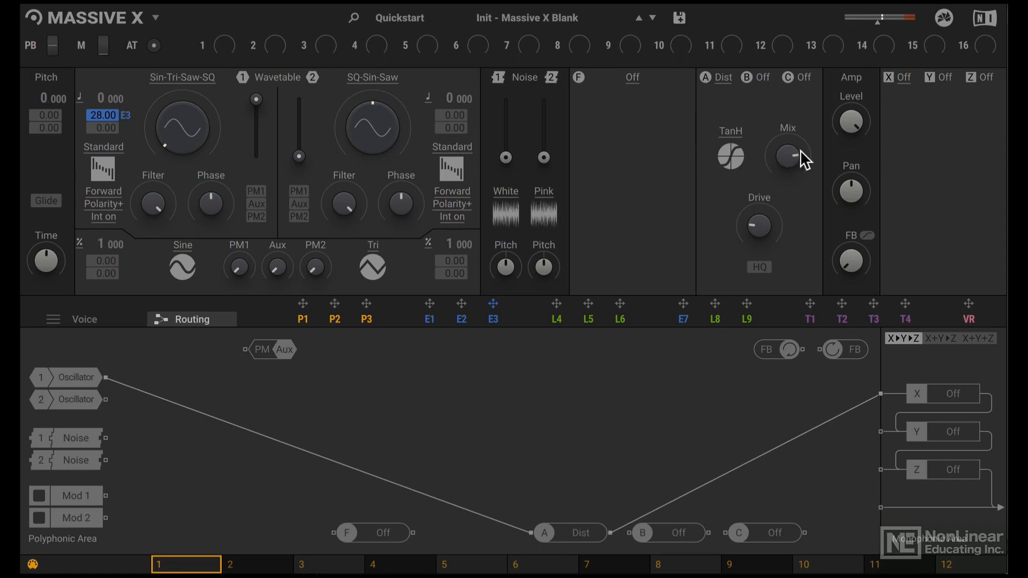
# Step: Load Nonlinear Lab into master slot X, following the Dist insert
pyautogui.click(902, 76)
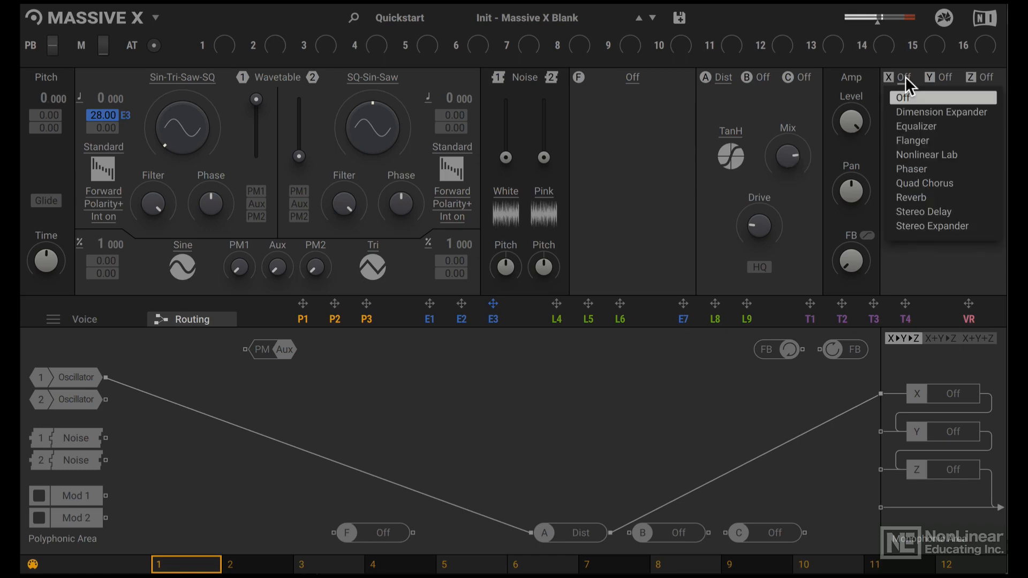
pyautogui.moveTo(927, 155)
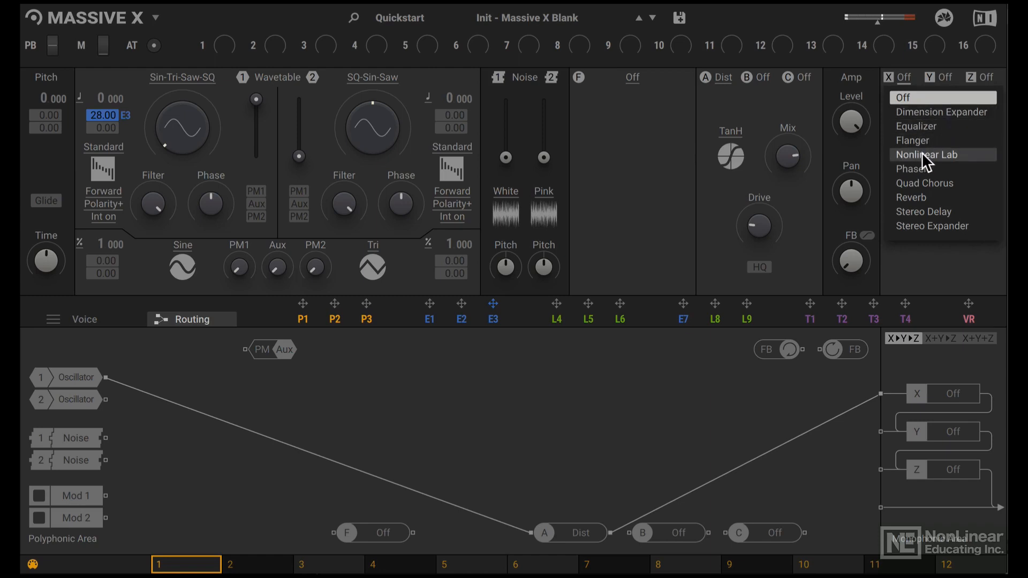
pyautogui.click(927, 155)
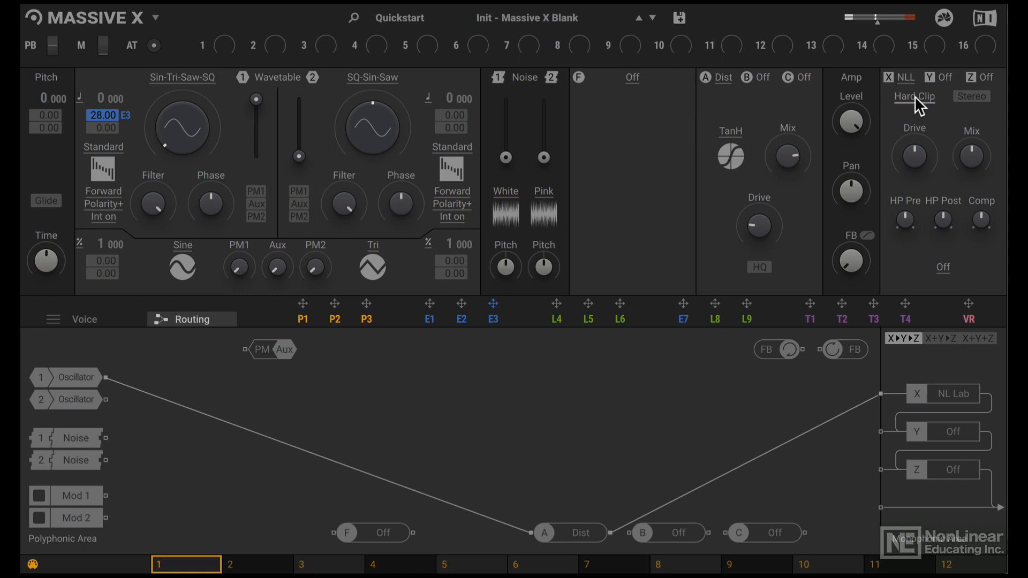
pyautogui.click(914, 96)
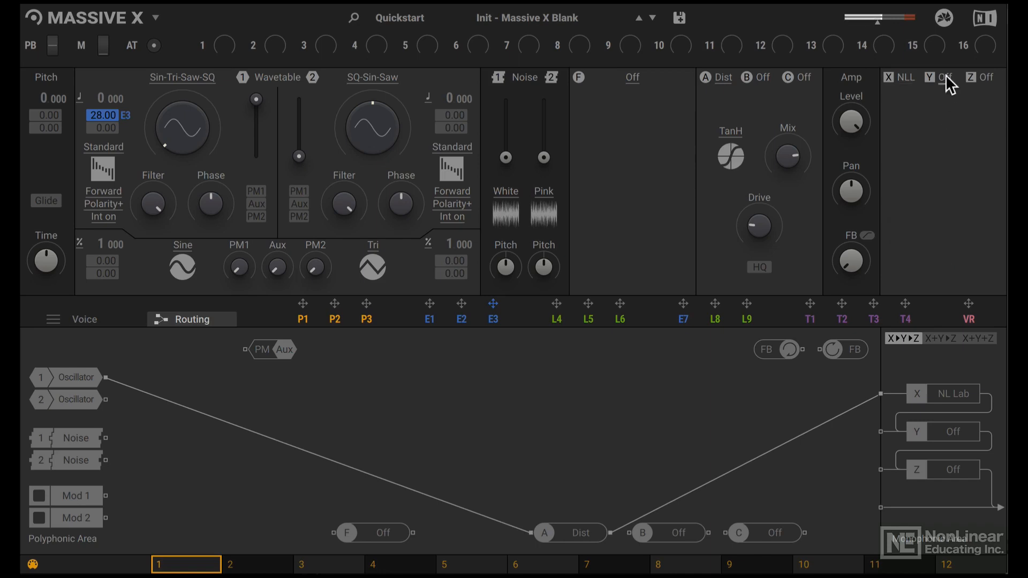
# Step: Load an Equalizer into master slot Y after NL Lab
pyautogui.click(943, 76)
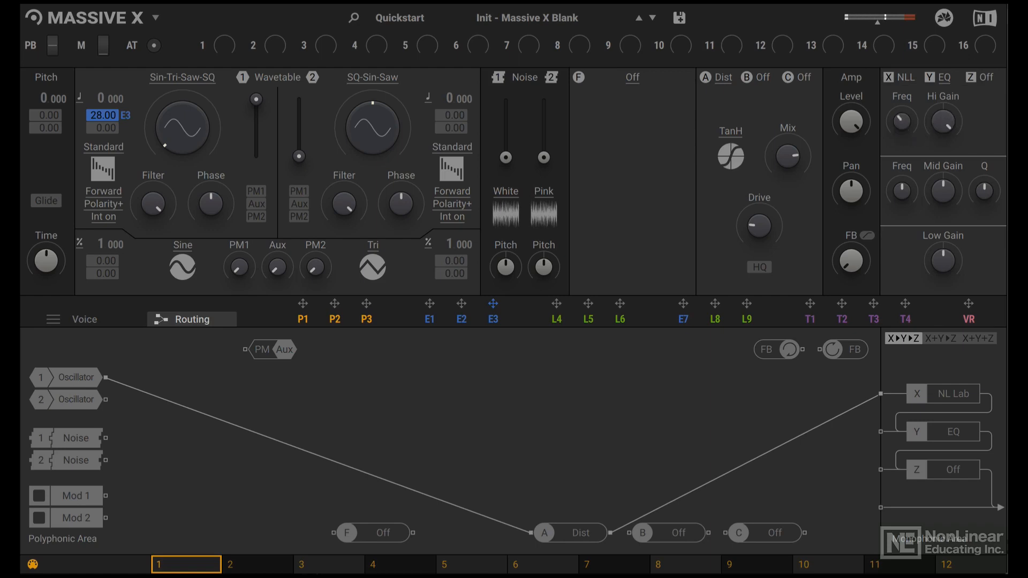
pyautogui.moveTo(914, 141)
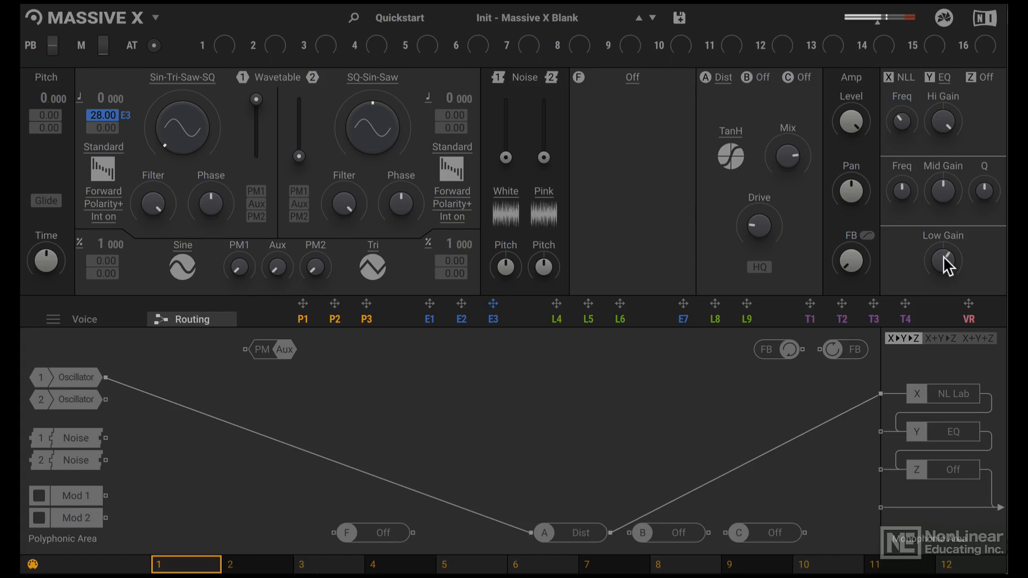
pyautogui.moveTo(712, 371)
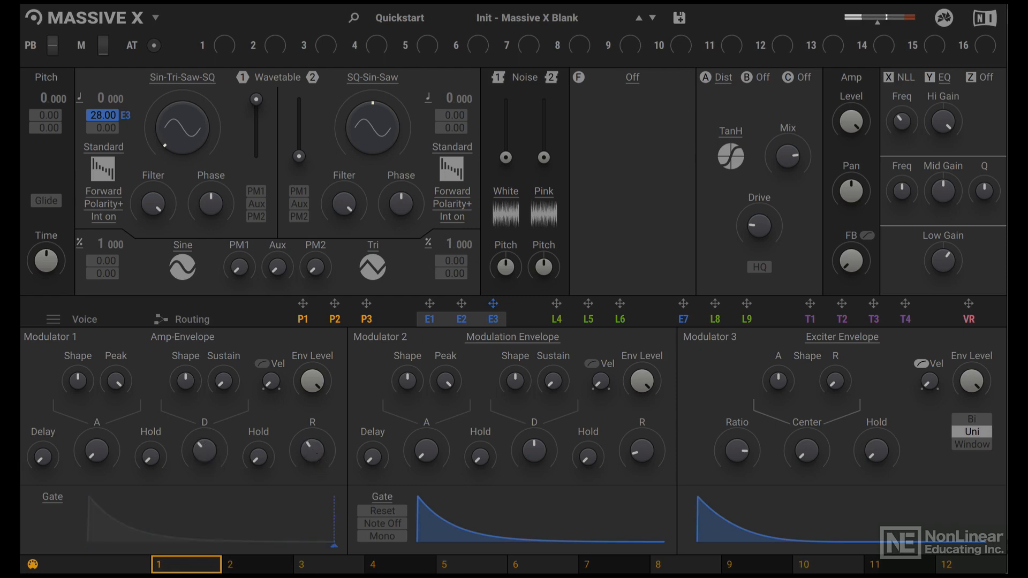
# Step: Switch back to the Voice view to check the decaying Amp-Envelope shape
pyautogui.click(205, 452)
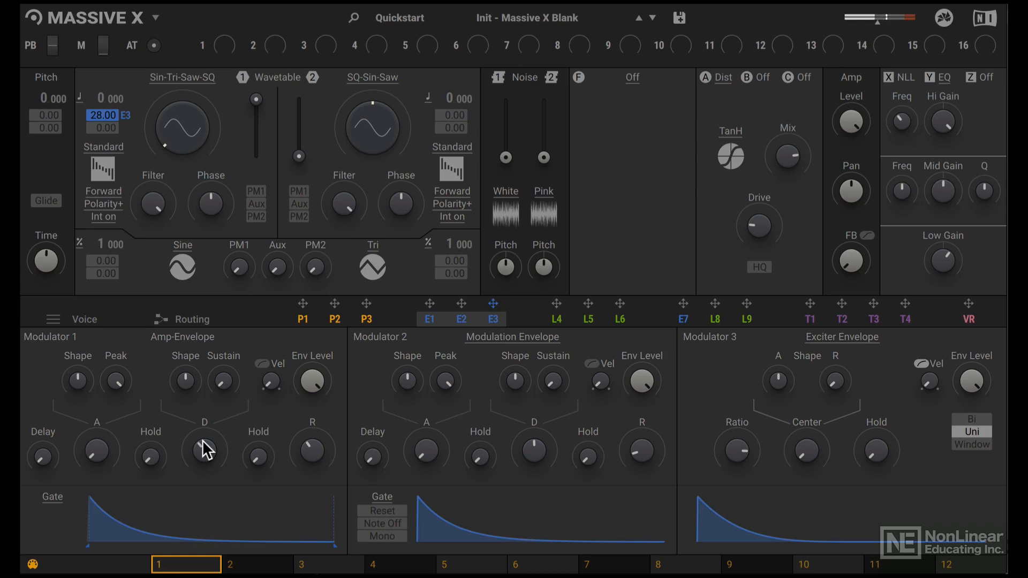
pyautogui.moveTo(564, 187)
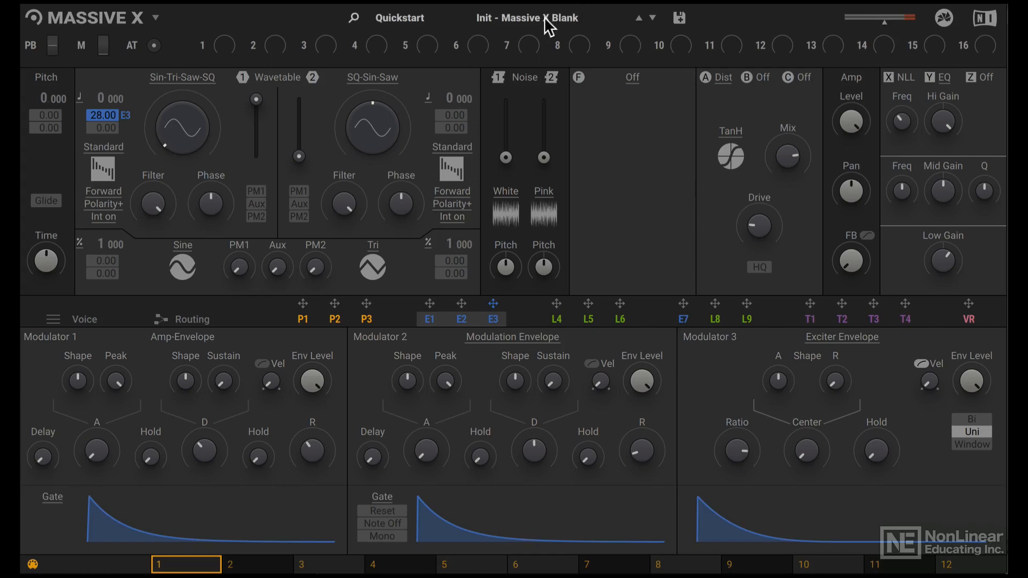
# Step: Save the patch as user preset 'Kick' by 'ishabh Rajan', replacing the existing preset
pyautogui.click(679, 18)
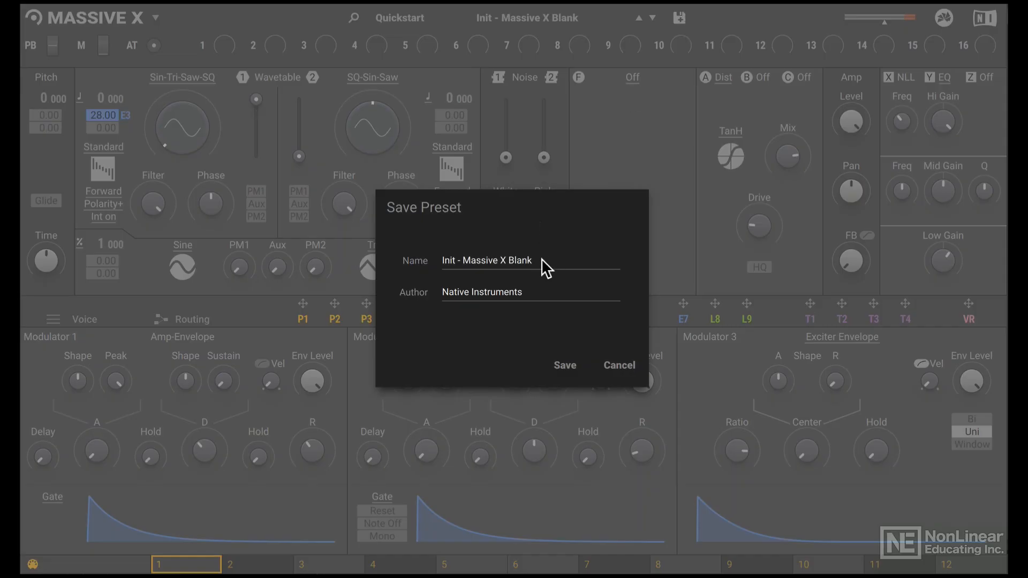
pyautogui.write('Kick')
pyautogui.write('R')
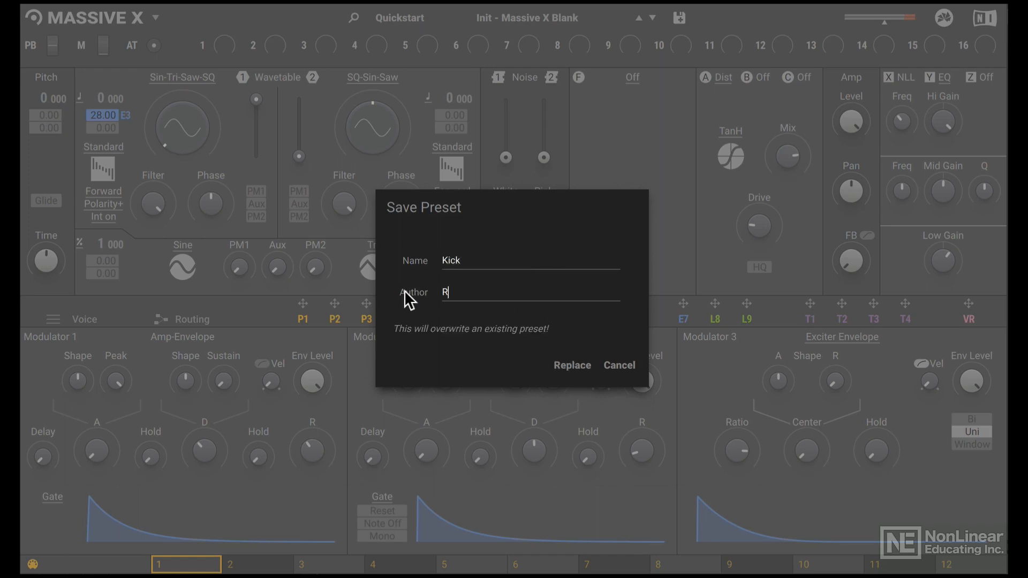
pyautogui.write('ishabh Rajan')
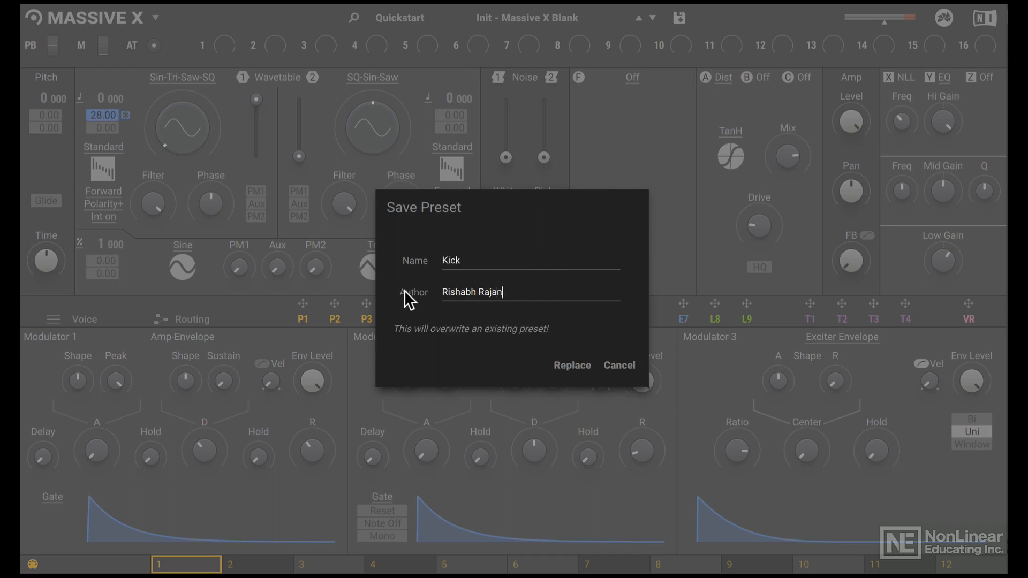
pyautogui.click(571, 365)
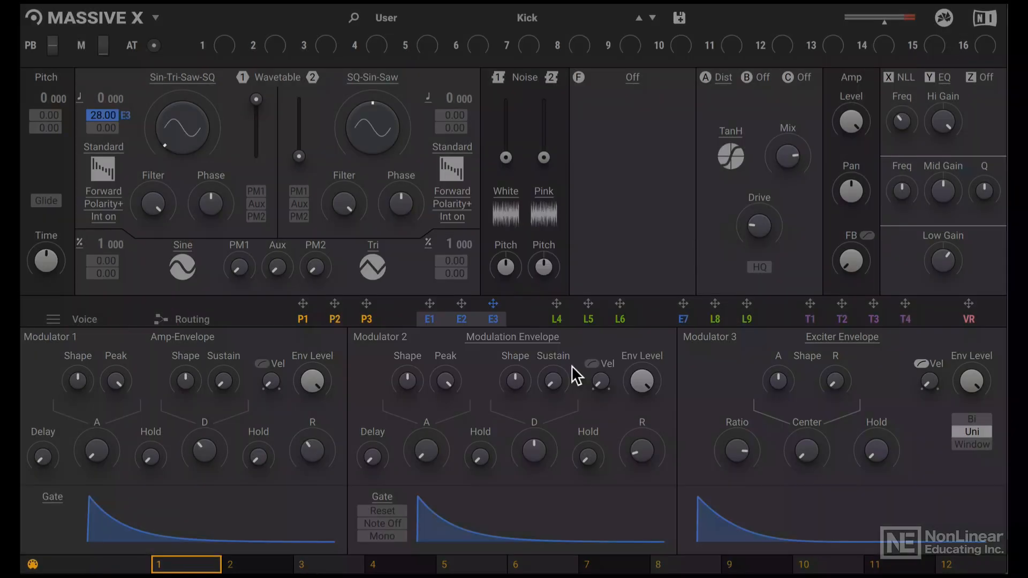